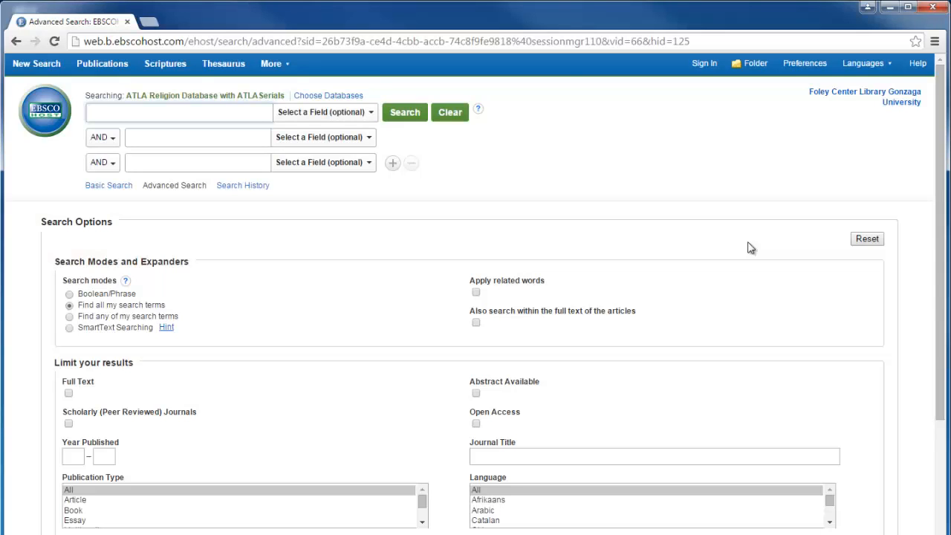
Browse the Scriptures index to Genesis Chapter 1 and run the SR "Genesis 1" search (1,594 results).
left_click(178, 113)
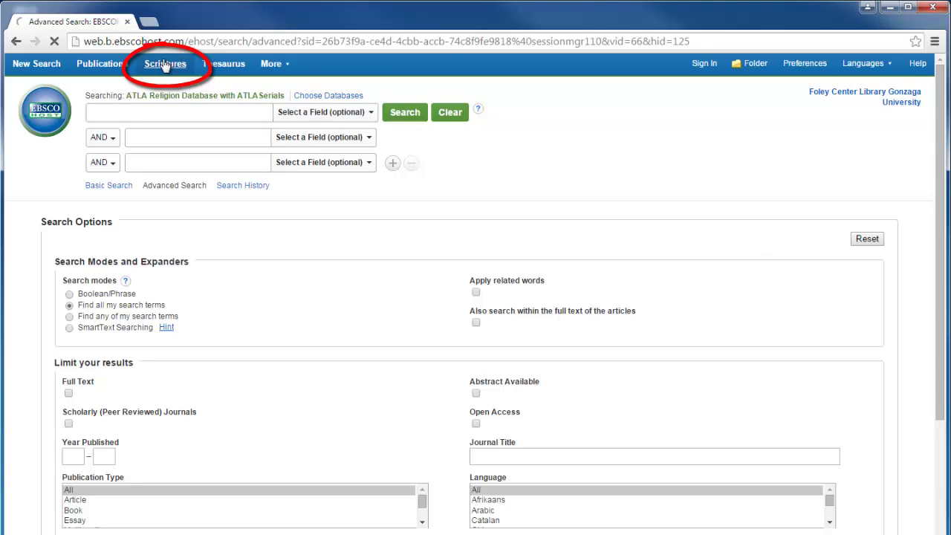
left_click(167, 63)
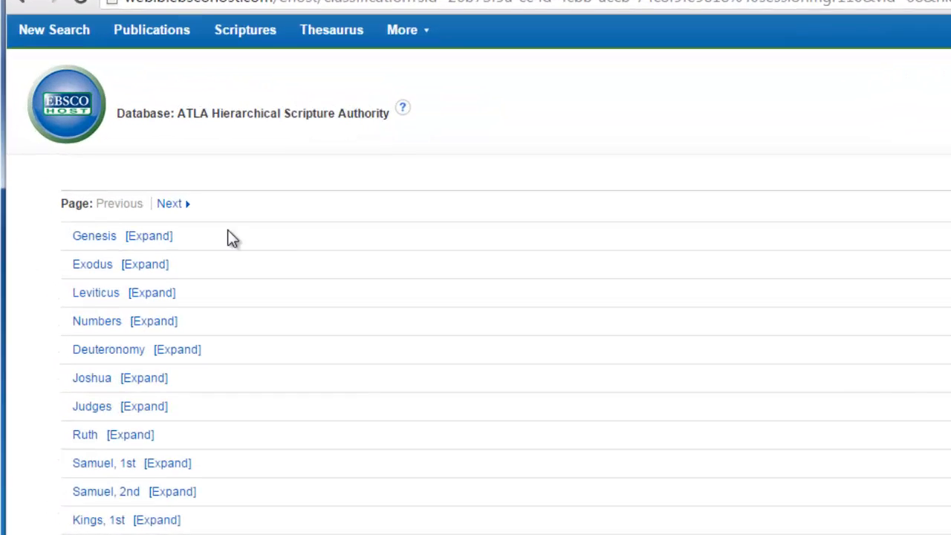
left_click(148, 235)
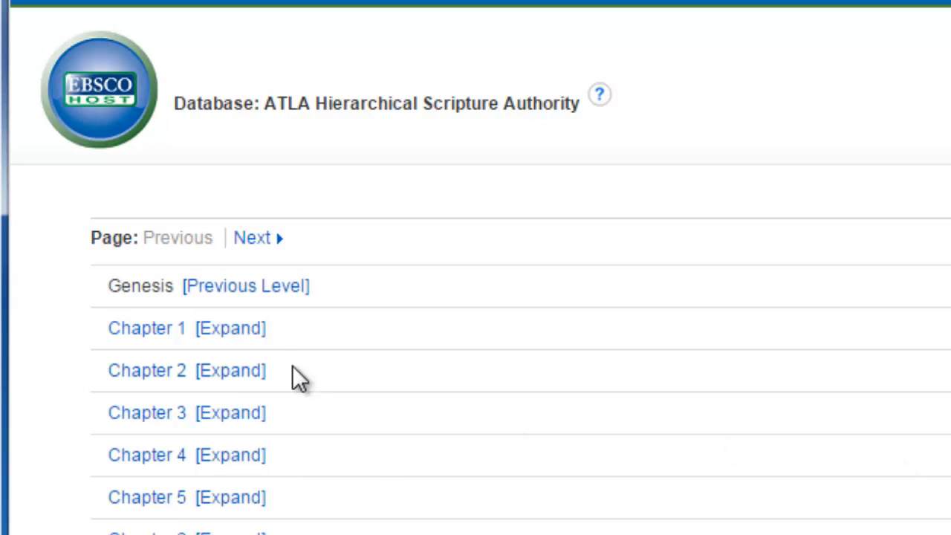
left_click(232, 328)
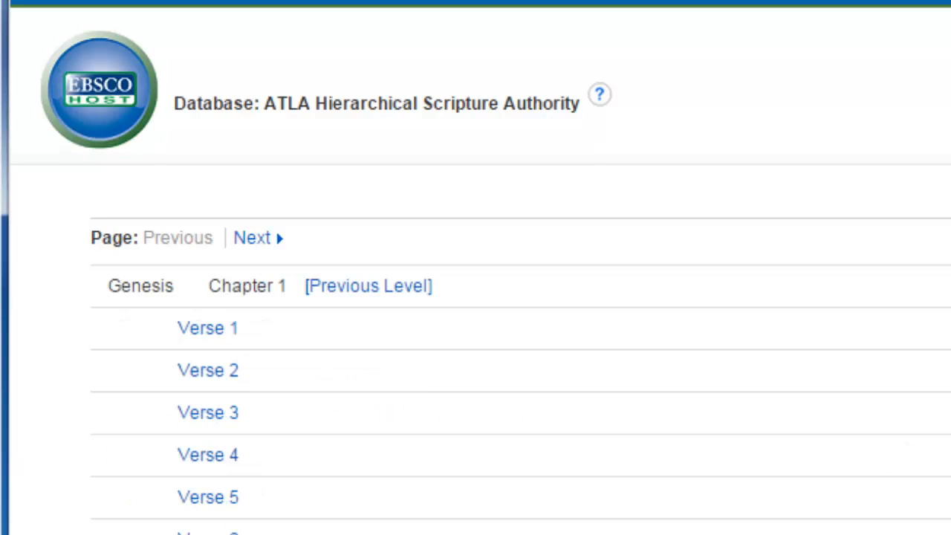
left_click(369, 285)
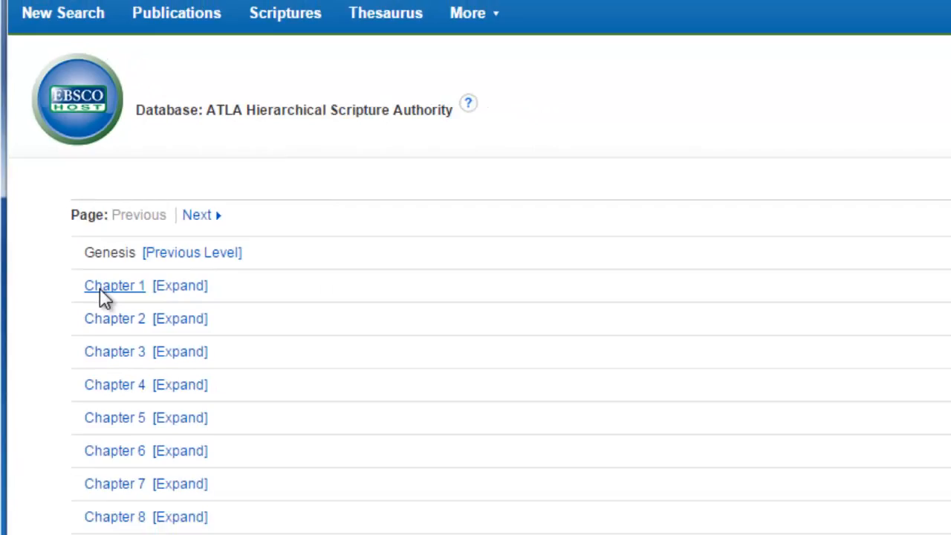
left_click(114, 285)
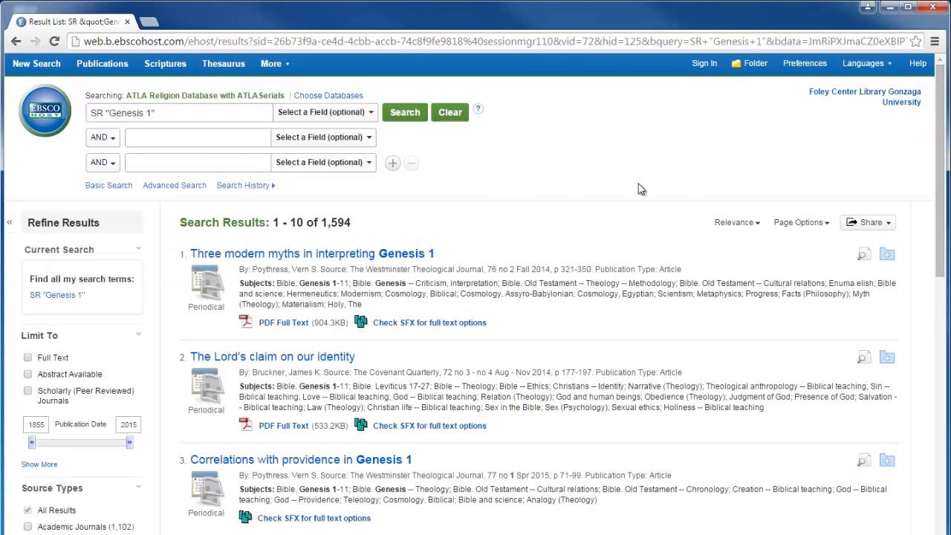
mouse_move(699, 174)
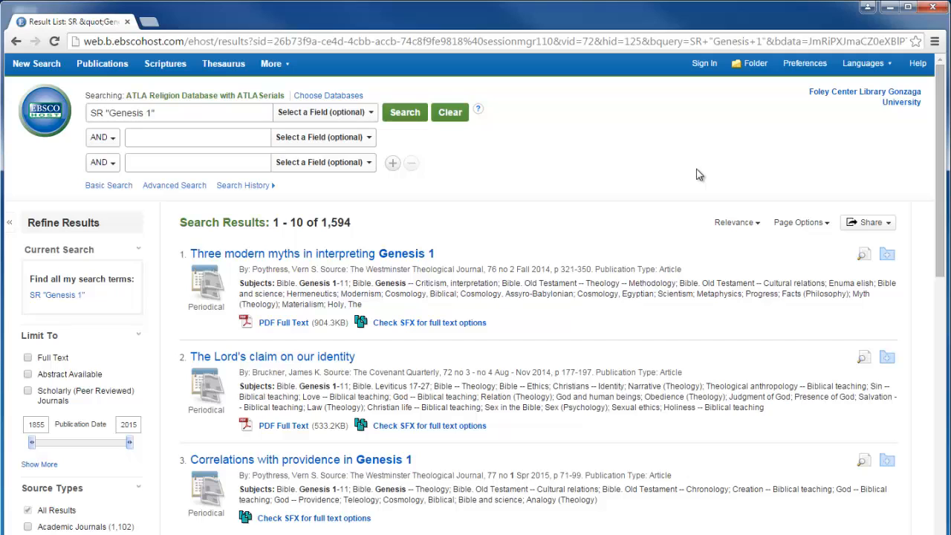
Run an advanced search pairing Genesis as Scripture Citation with the term evolution (61 results).
left_click(174, 185)
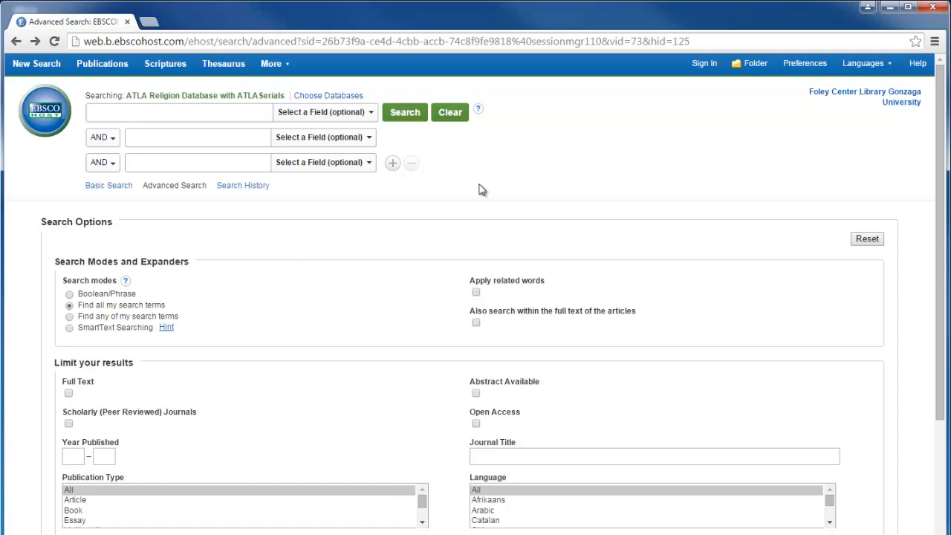
mouse_move(309, 181)
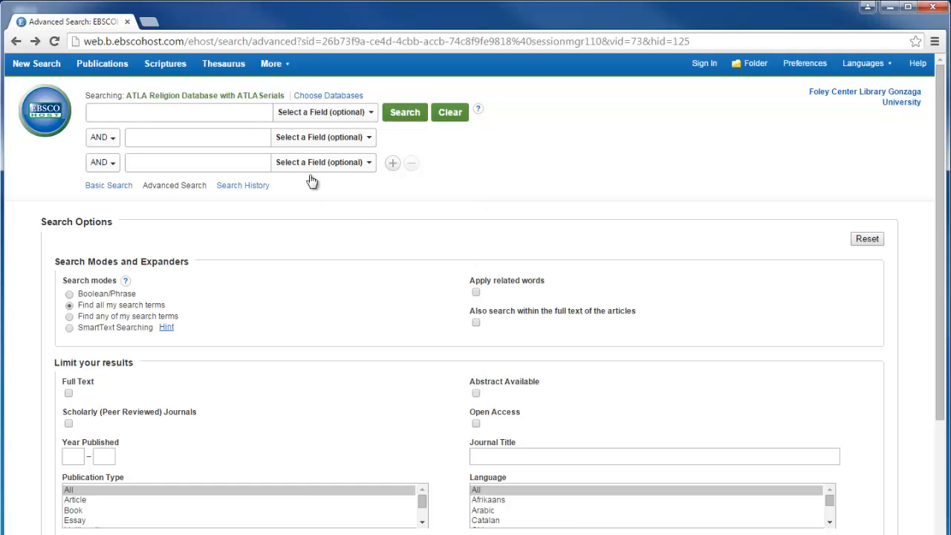
left_click(324, 111)
type("Genesis")
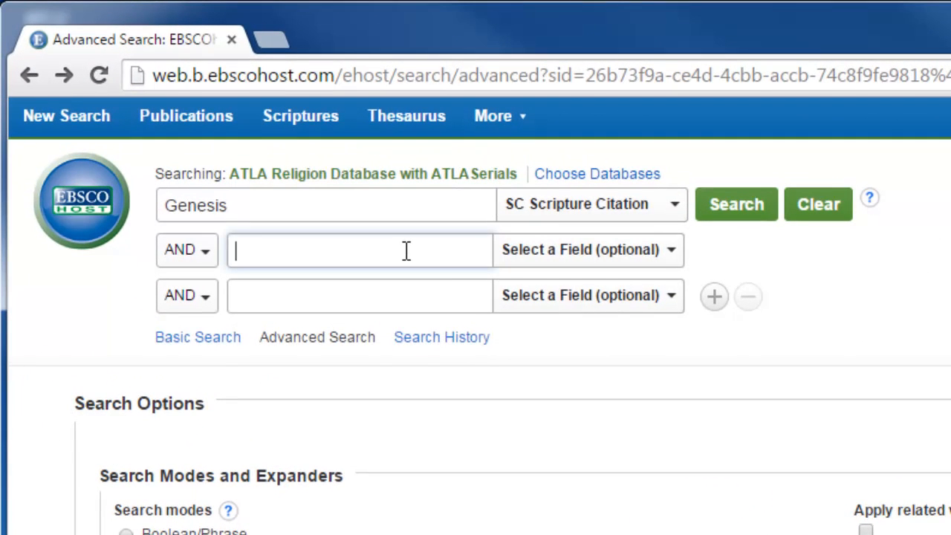
type("evolution")
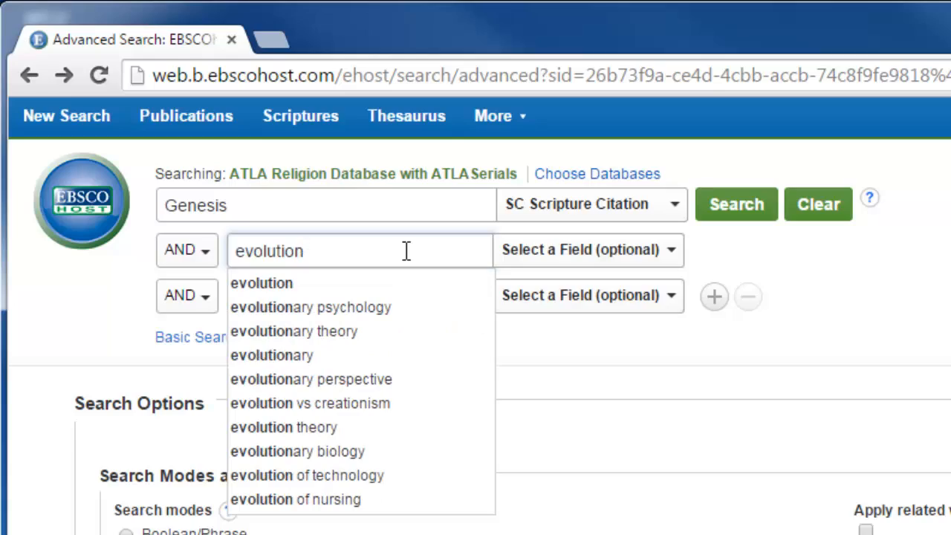
left_click(736, 205)
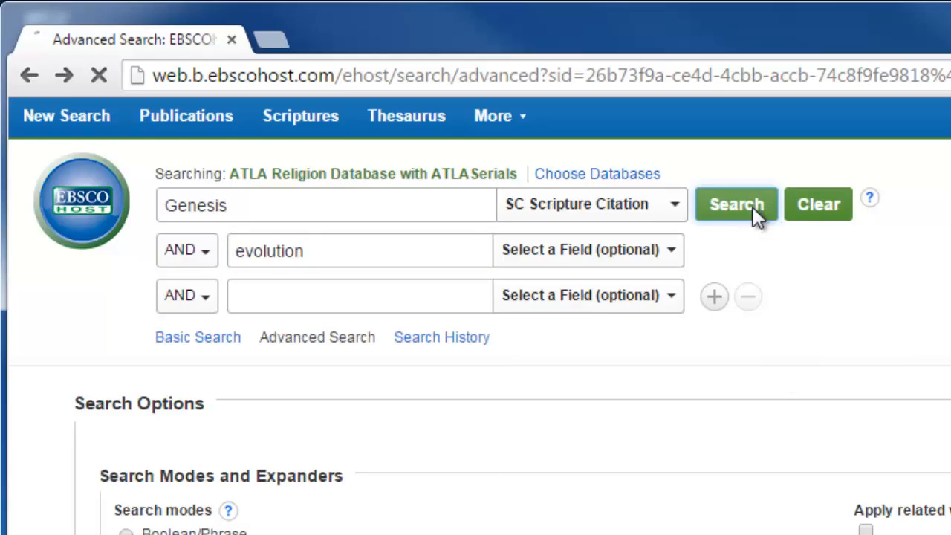
left_click(736, 205)
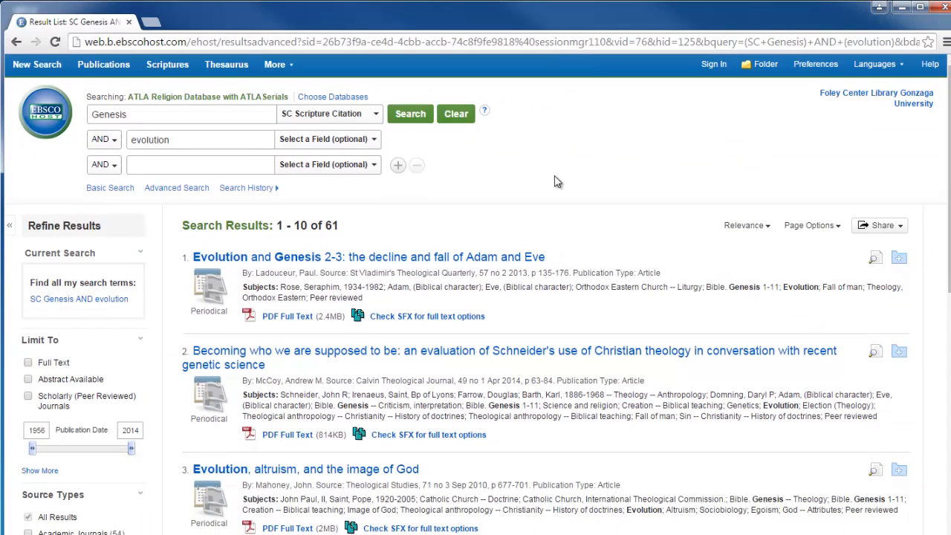
mouse_move(661, 323)
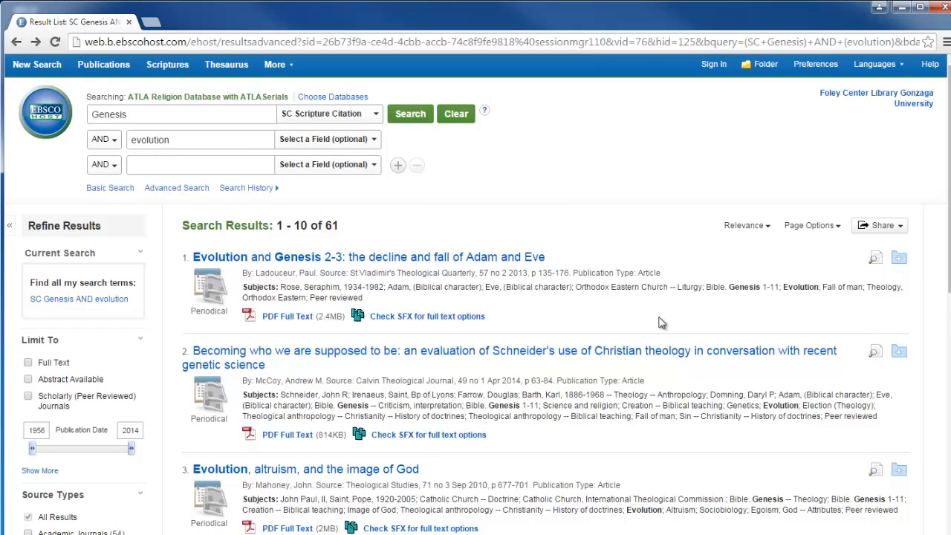
From the third result's record, search the subject Creation -- Biblical teaching (2,147 results).
left_click(306, 469)
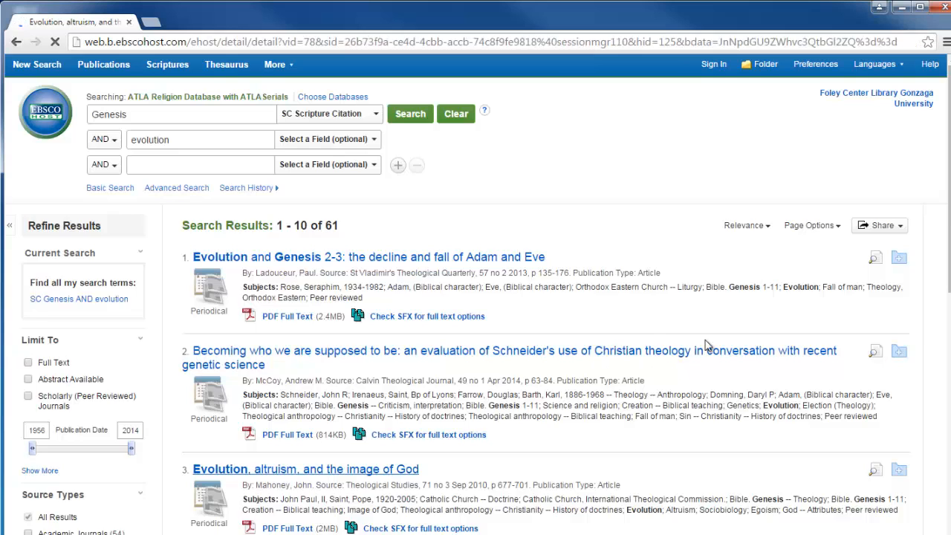
left_click(306, 470)
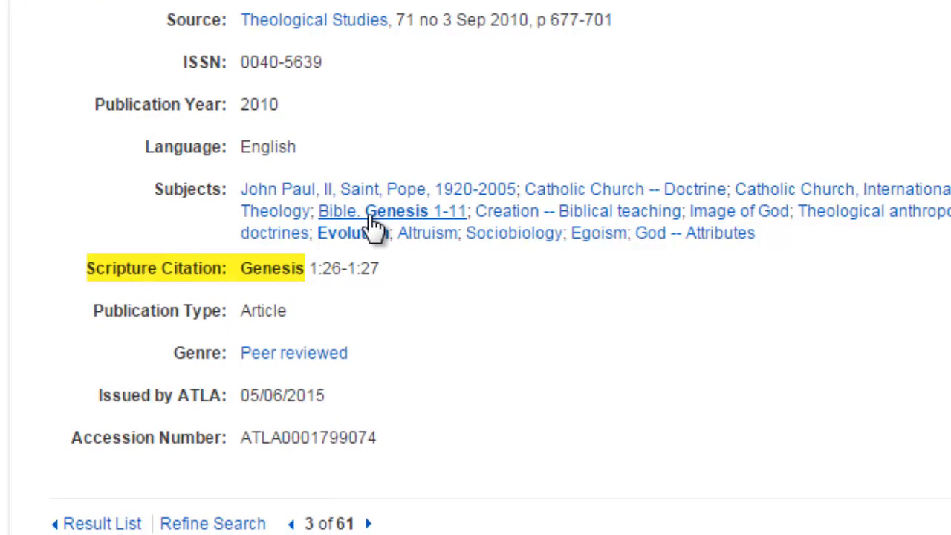
mouse_move(329, 220)
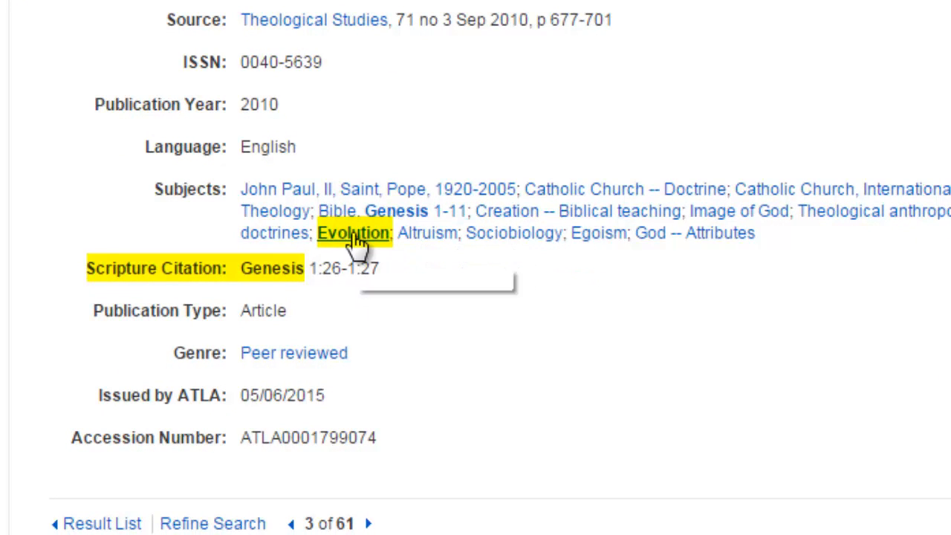
mouse_move(354, 238)
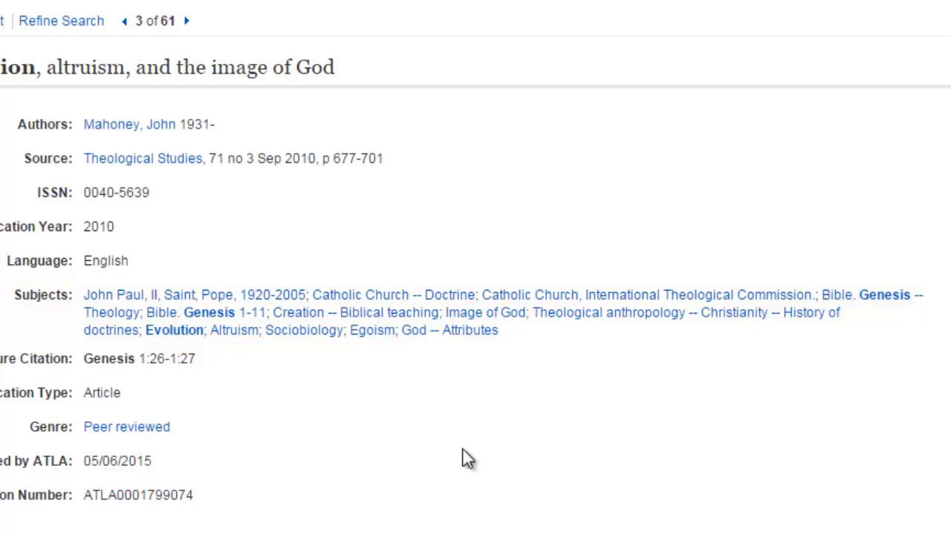
mouse_move(353, 362)
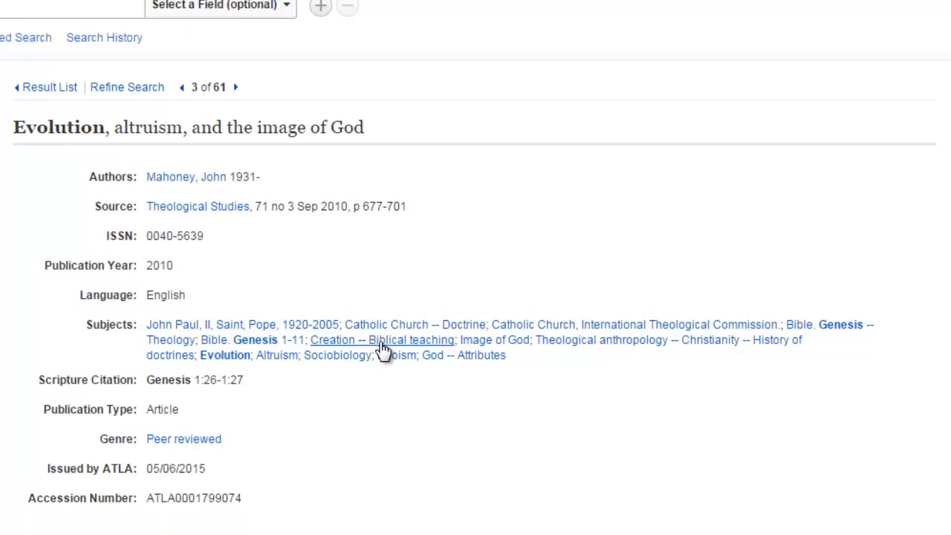
left_click(380, 340)
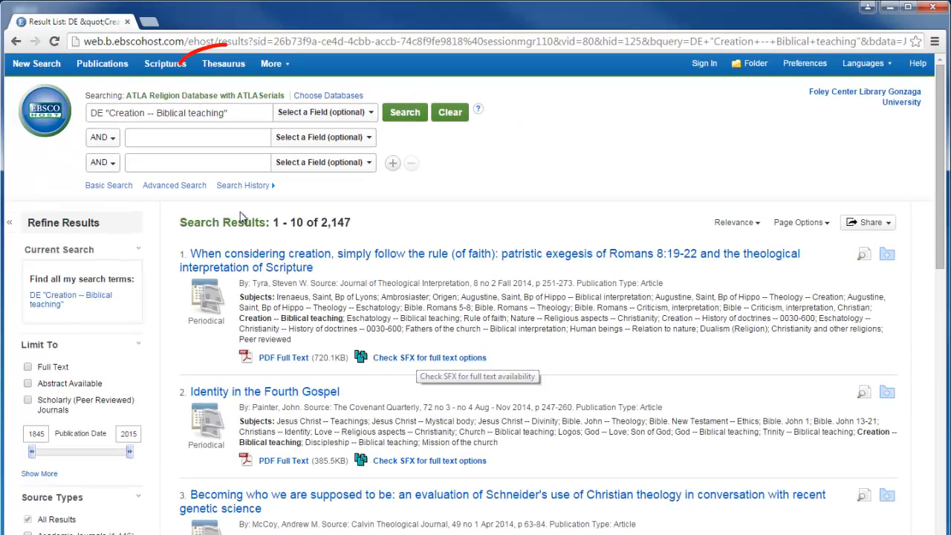
Add the thesaurus heading Thomas, Aquinas, Saint, 1225?-1274 and search it (3,736 results).
left_click(223, 63)
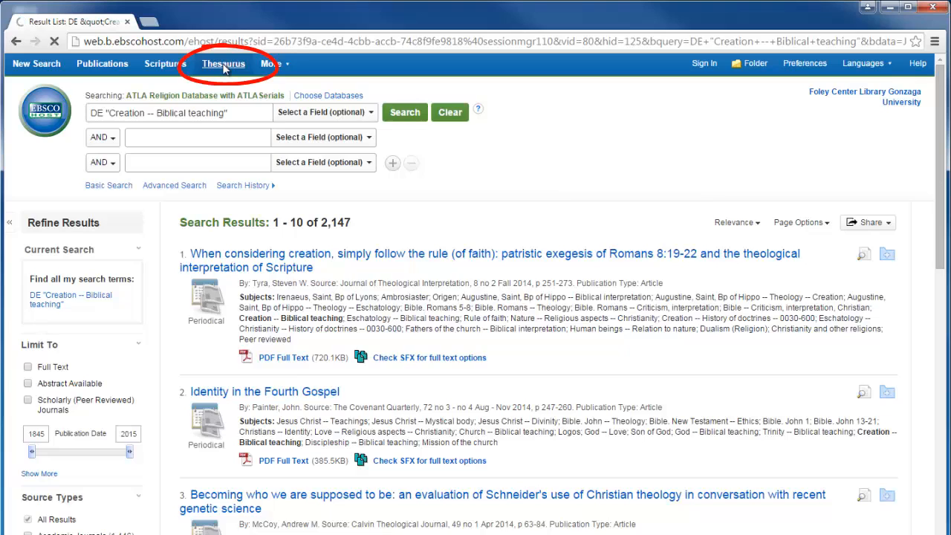
left_click(223, 64)
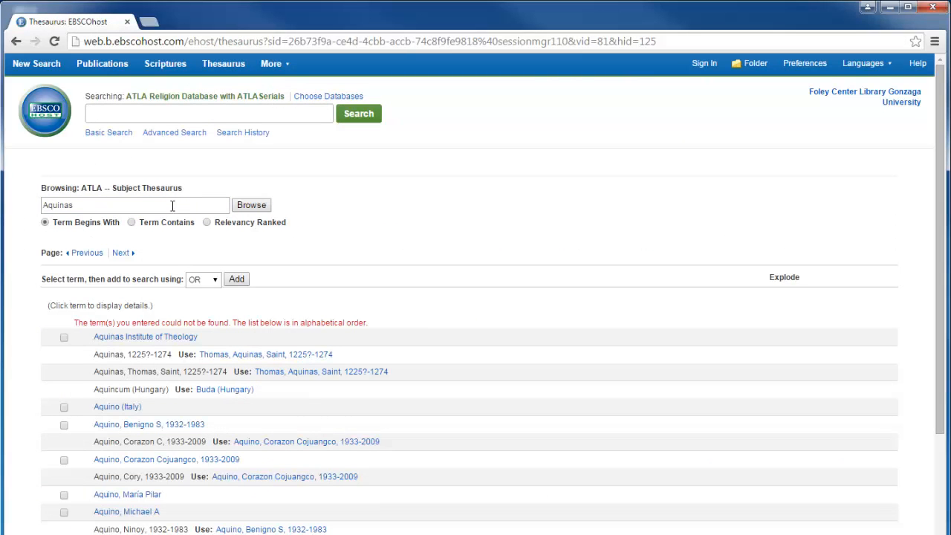
mouse_move(255, 345)
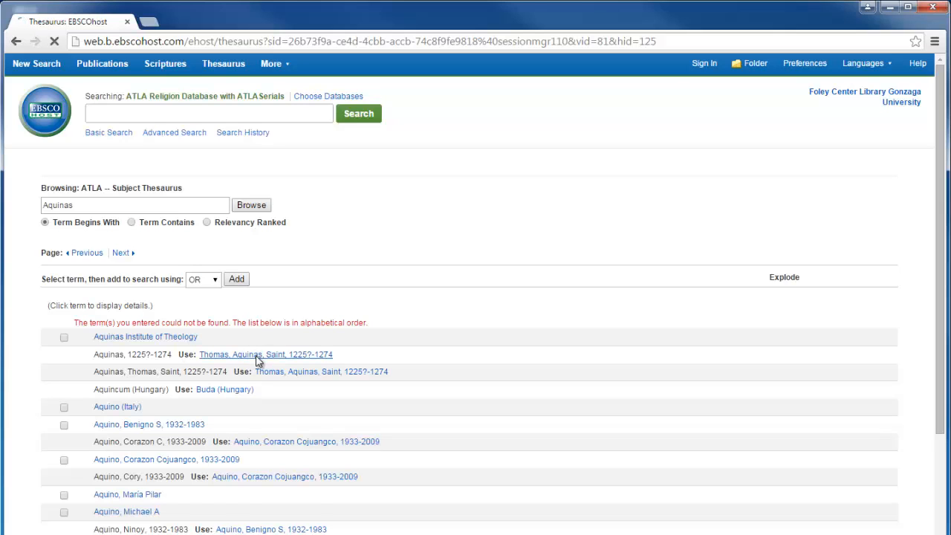
left_click(265, 354)
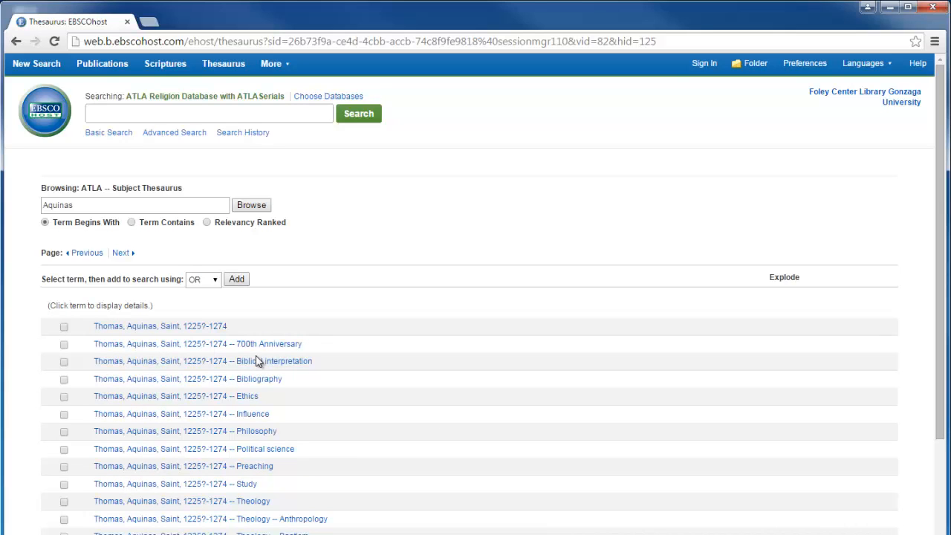
mouse_move(64, 327)
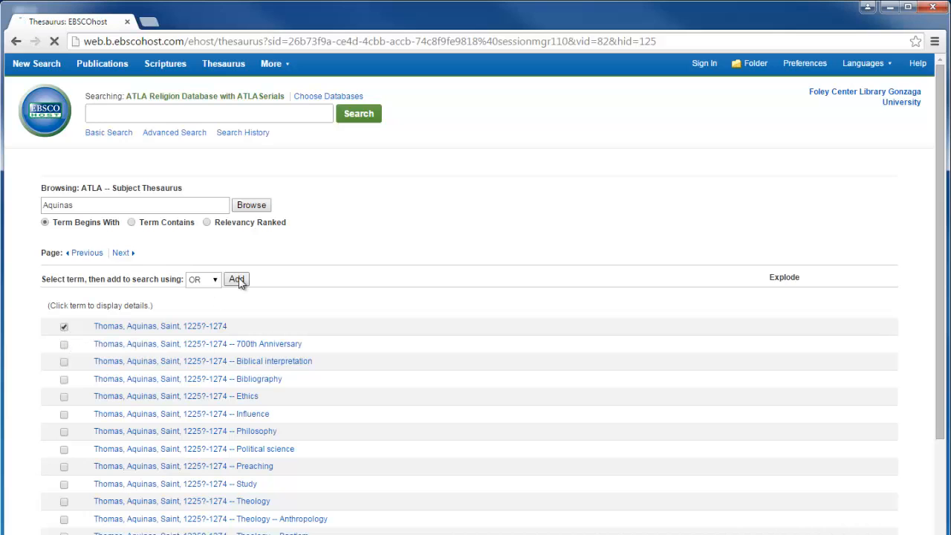
left_click(235, 280)
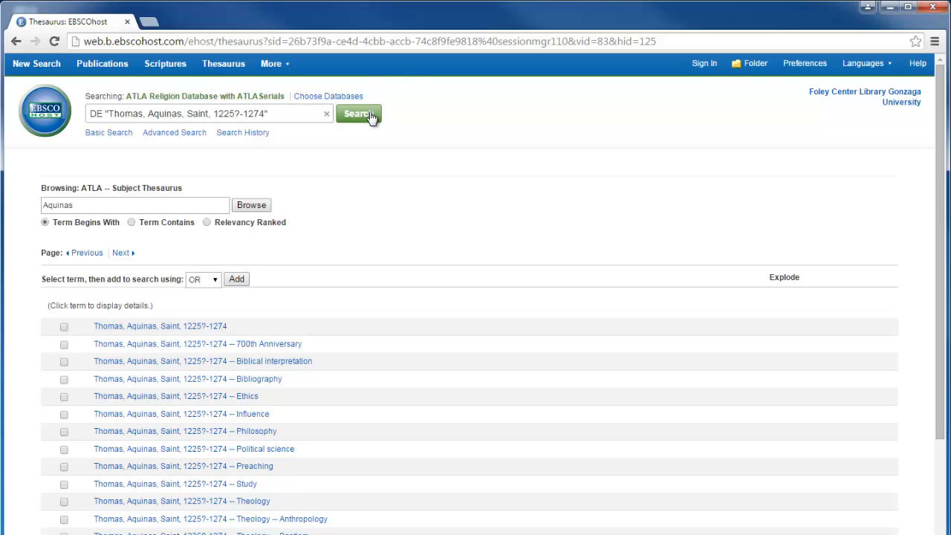
left_click(357, 114)
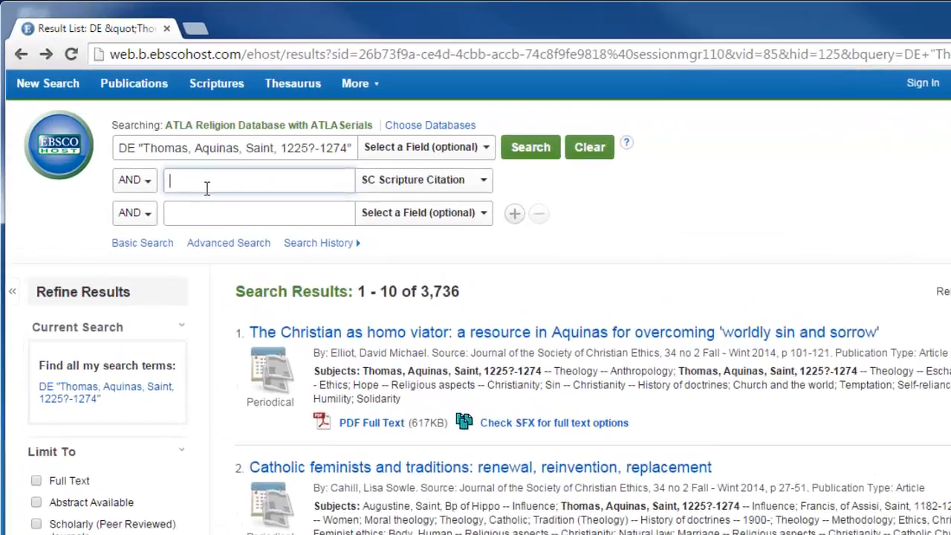
Add genesis as a Scripture Citation to the Aquinas search and review the 13 results.
type("genesis")
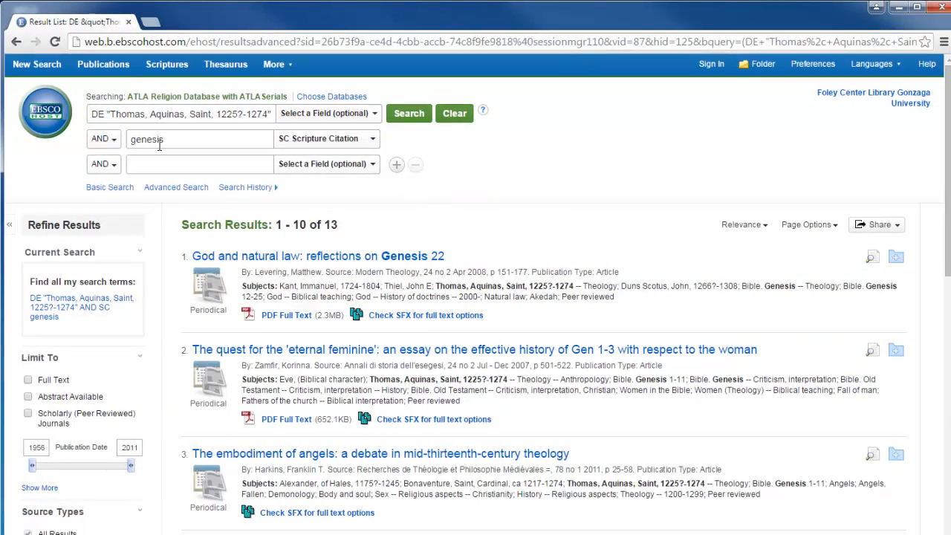
scroll("down", 3)
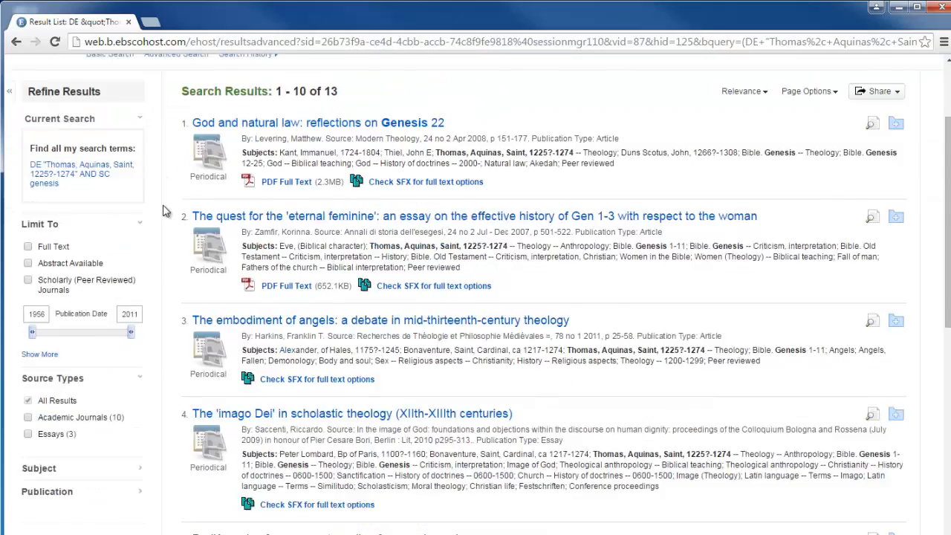
scroll("down", 3)
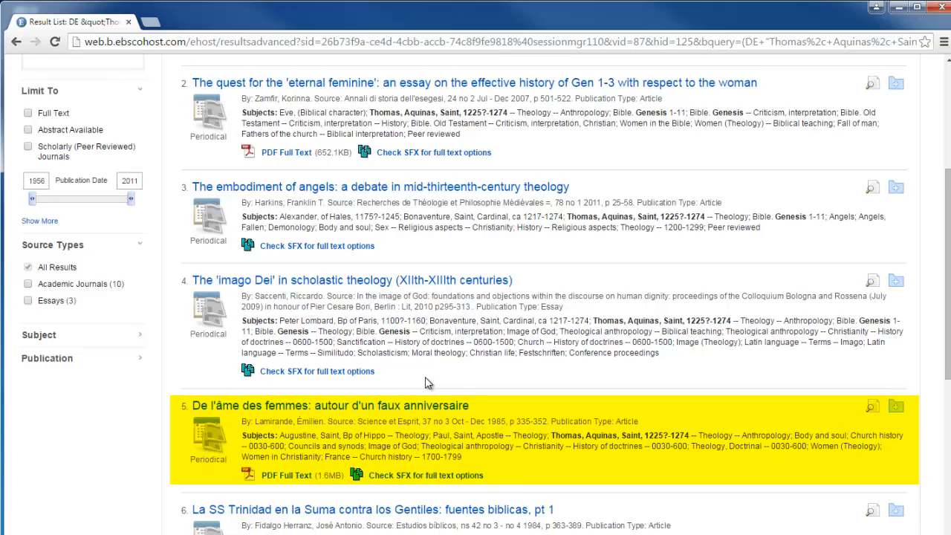
mouse_move(127, 405)
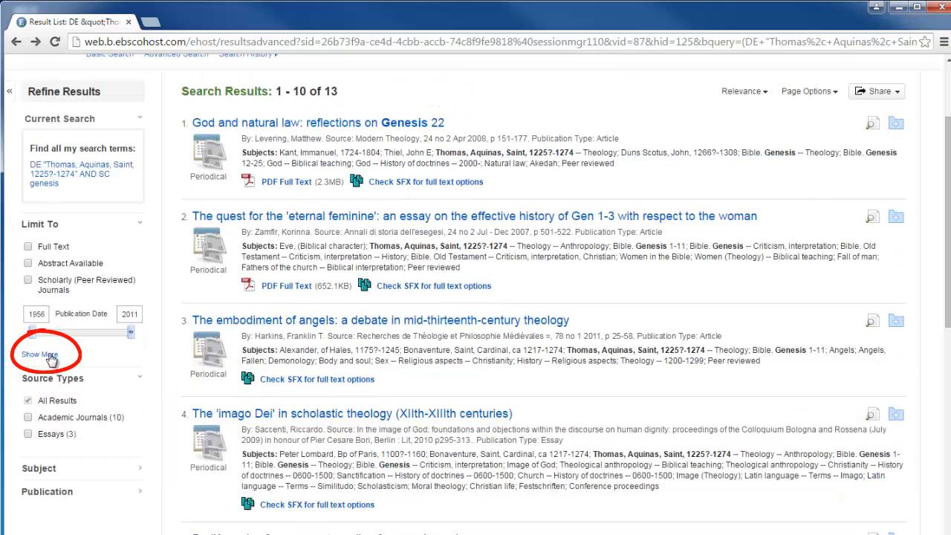
Limit the Aquinas–Genesis results to English-language articles (8 results).
left_click(39, 354)
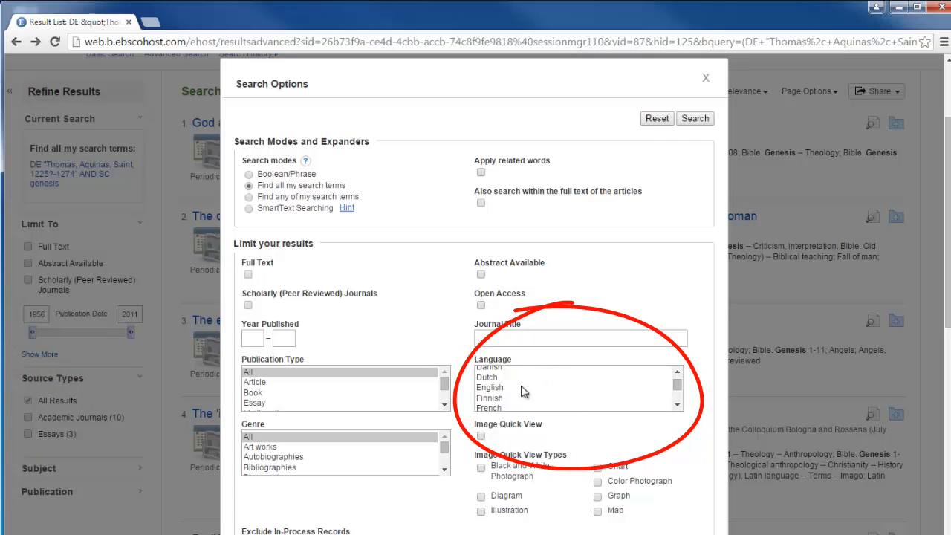
left_click(491, 386)
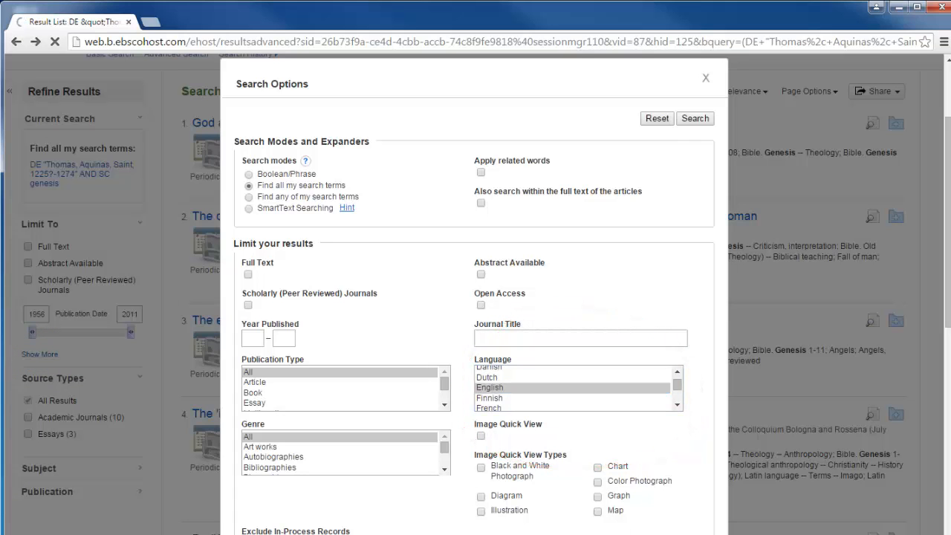
left_click(696, 119)
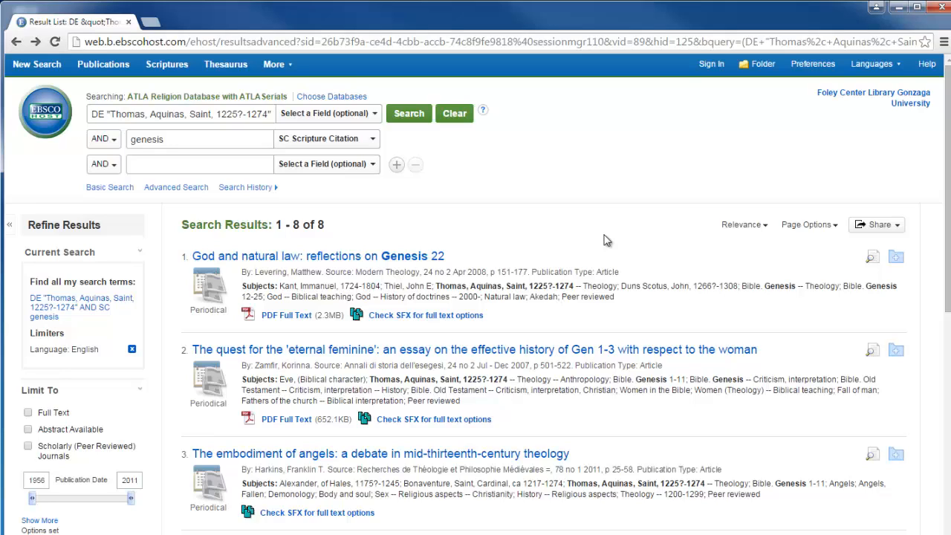
left_click(278, 23)
type("foley.gon")
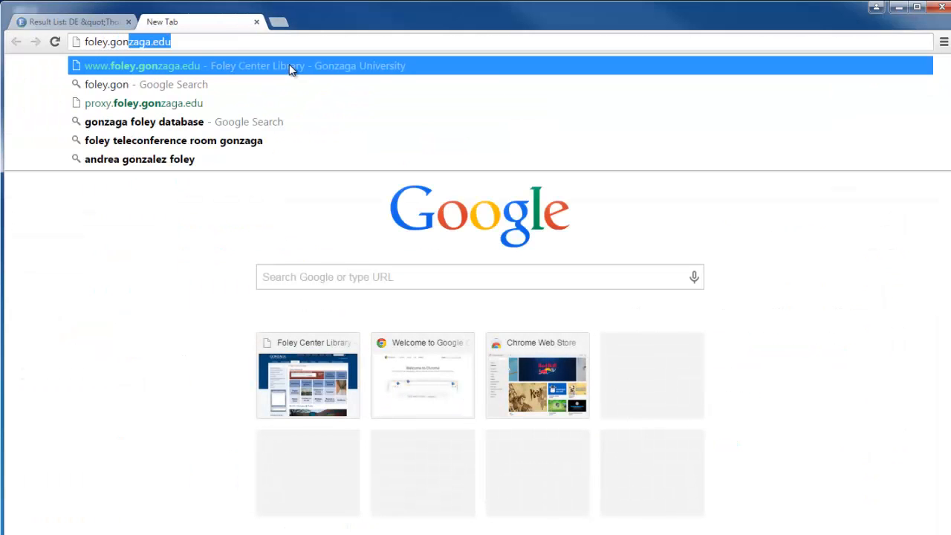
Load foley.gonzaga.edu in the new tab and view the library's A-Z Databases list.
left_click(245, 66)
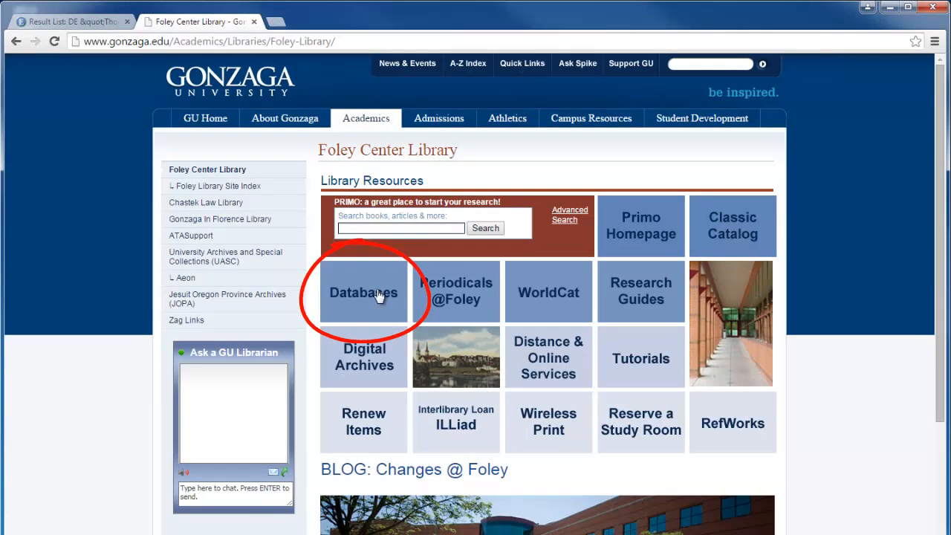
left_click(363, 291)
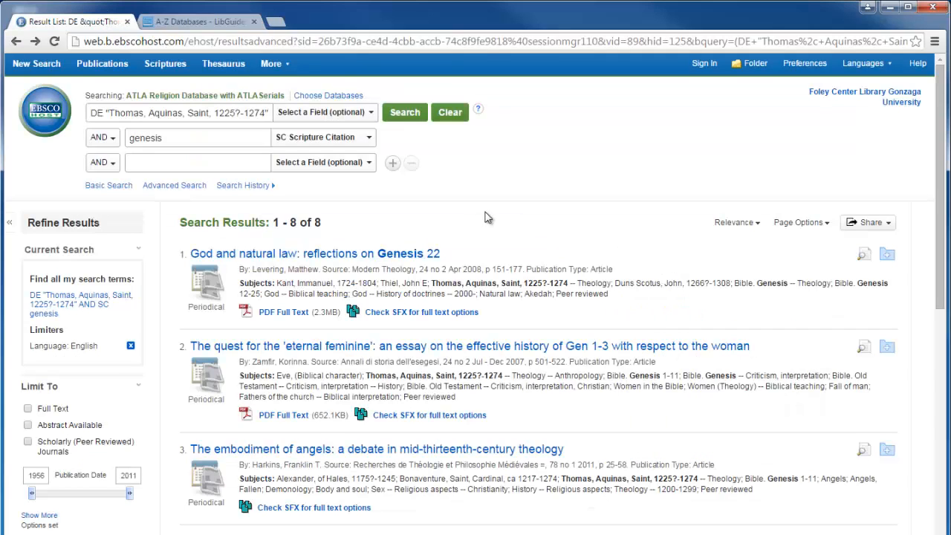
mouse_move(354, 134)
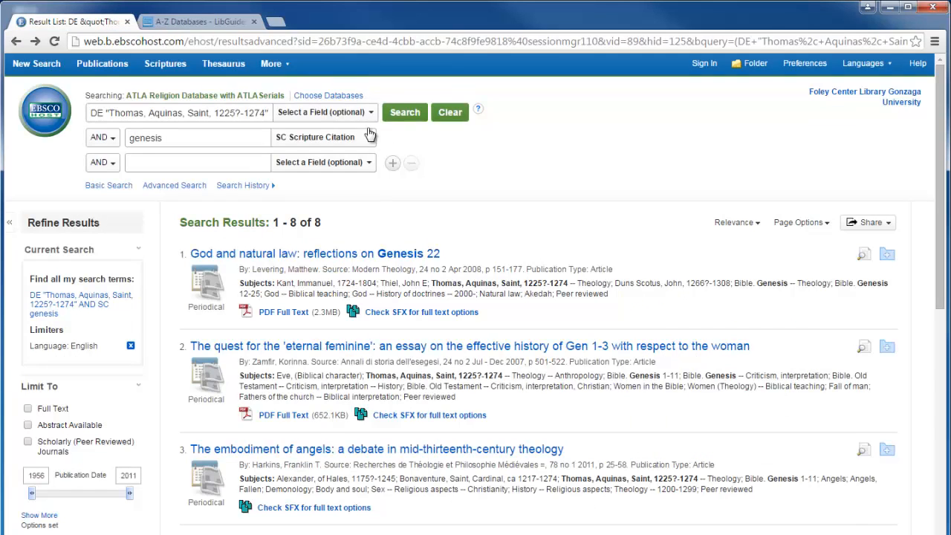
Search only the ATLA Catholic Periodical and Literature Index instead of ATLA Religion Database.
left_click(329, 95)
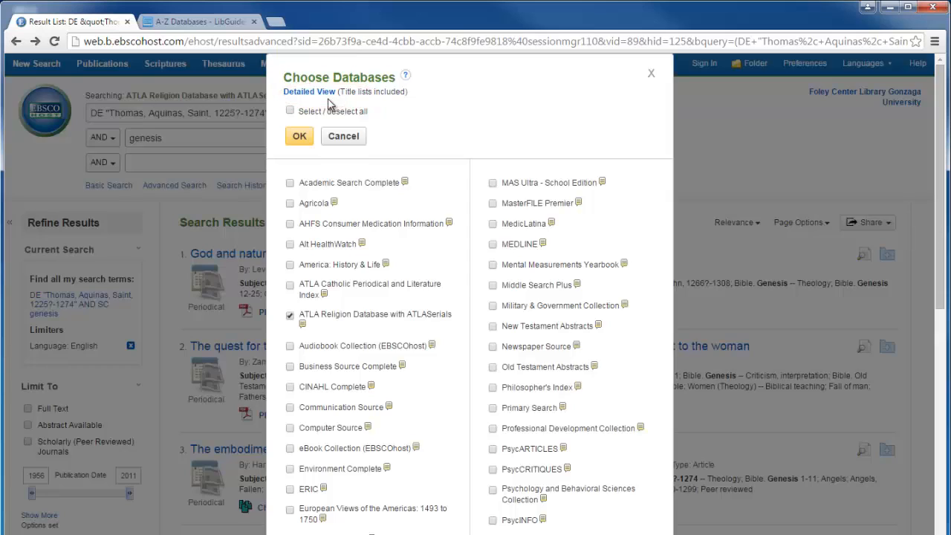
left_click(290, 285)
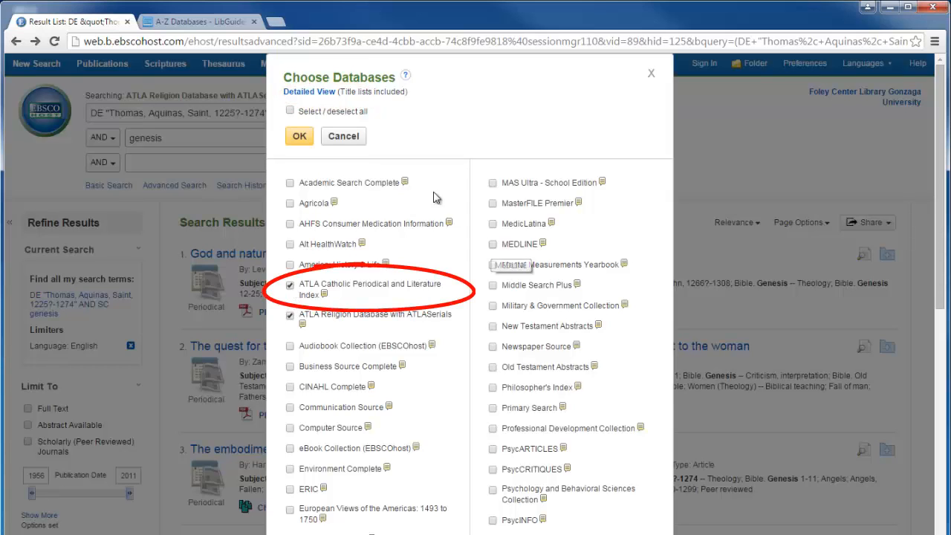
left_click(299, 137)
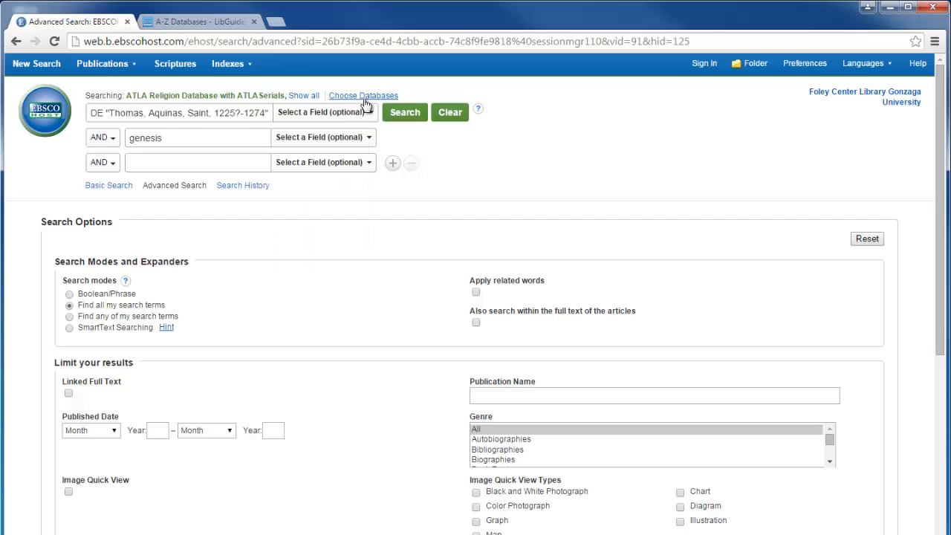
left_click(362, 95)
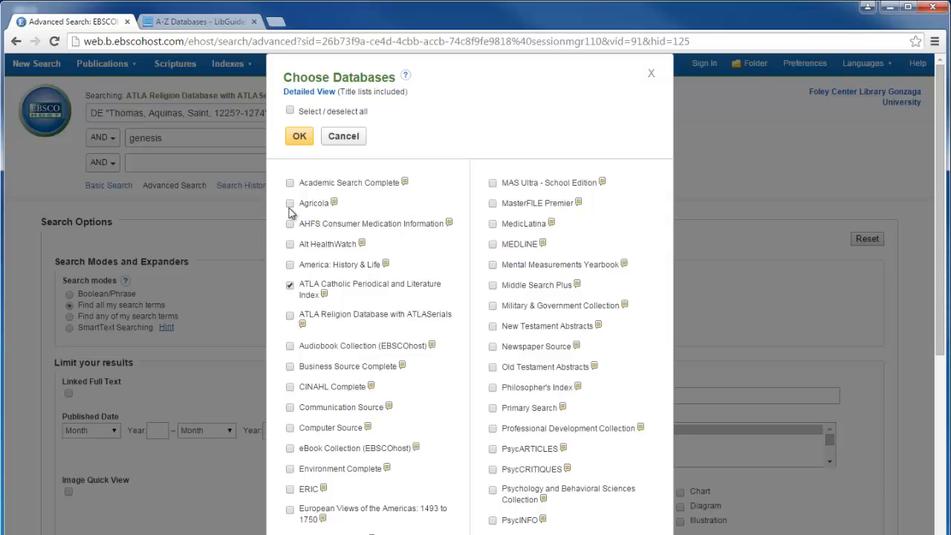
mouse_move(300, 139)
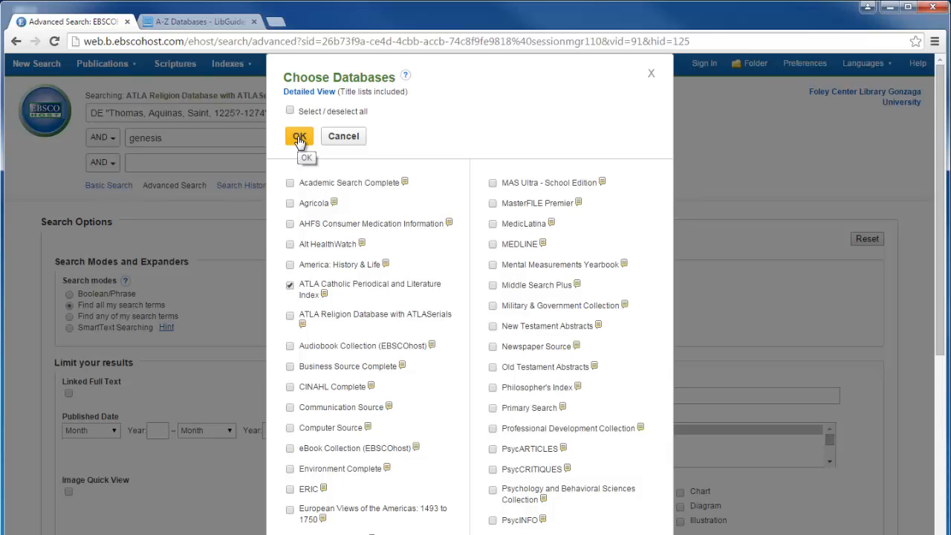
left_click(300, 137)
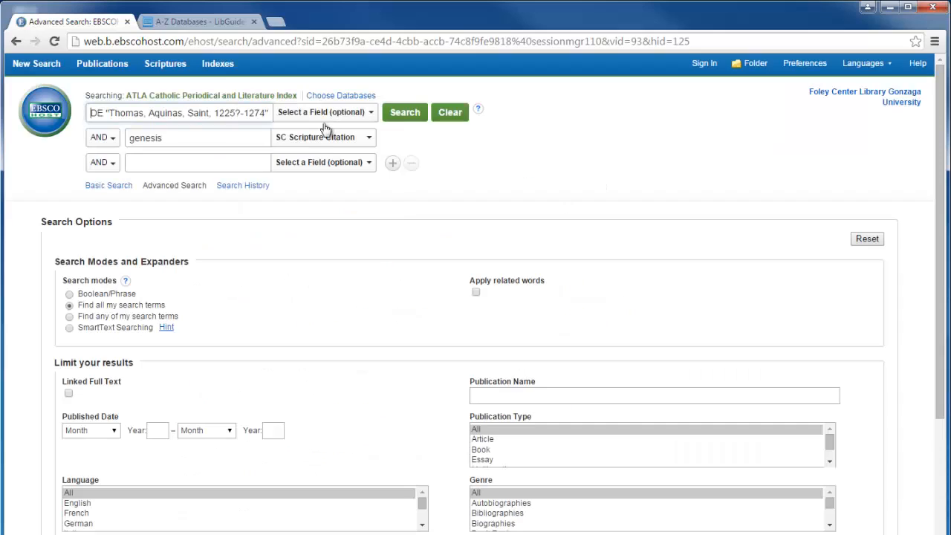
left_click(324, 113)
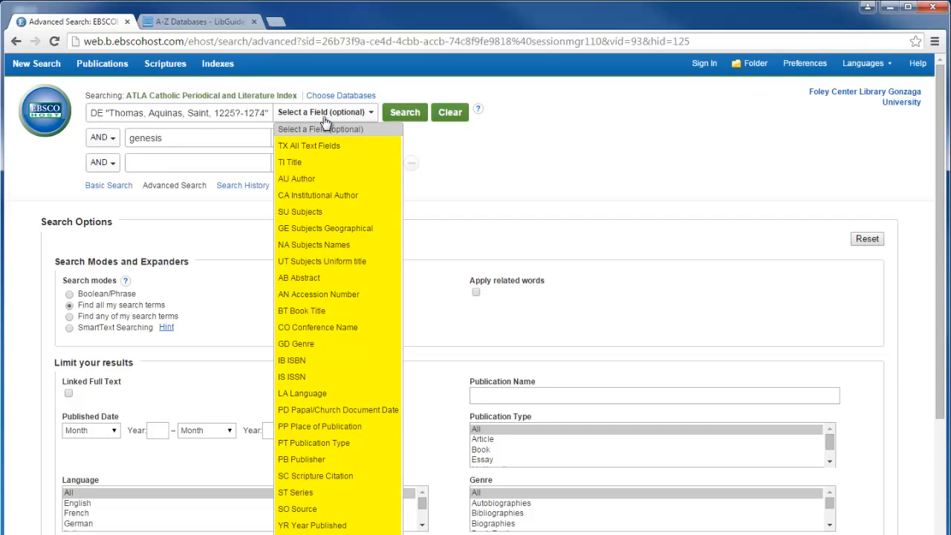